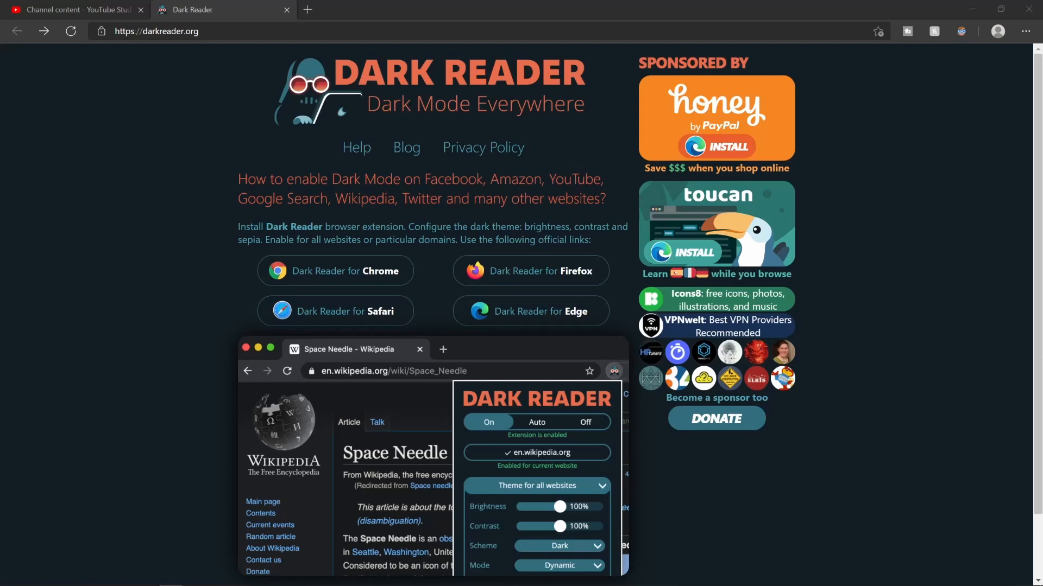
{"action": "mouse_move", "coordinate": [1029, 143]}
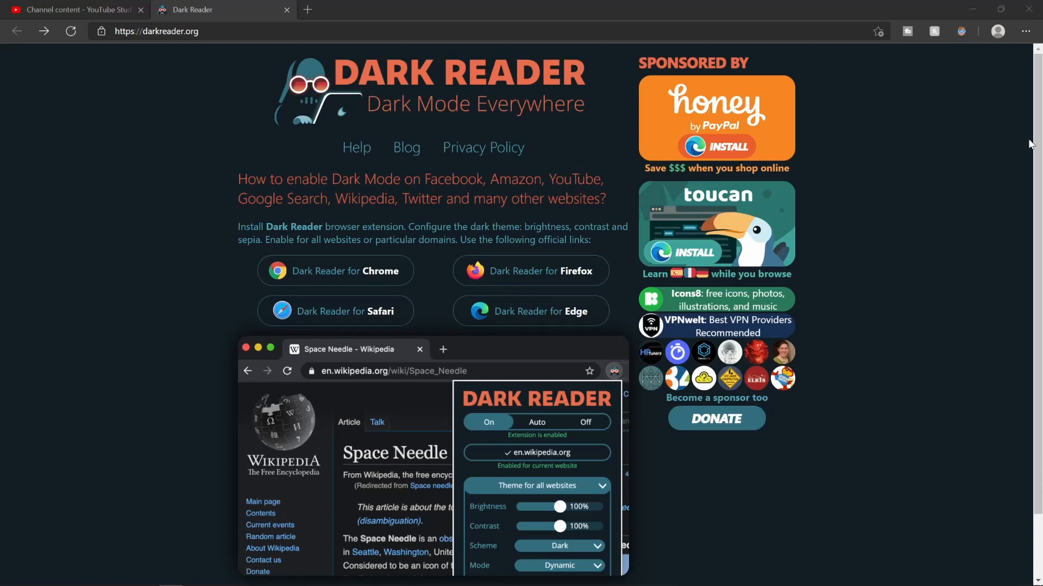
Switch to the 'Channel content - YouTube Studio' page listing the uploaded videos.
{"action": "left_click", "coordinate": [76, 10]}
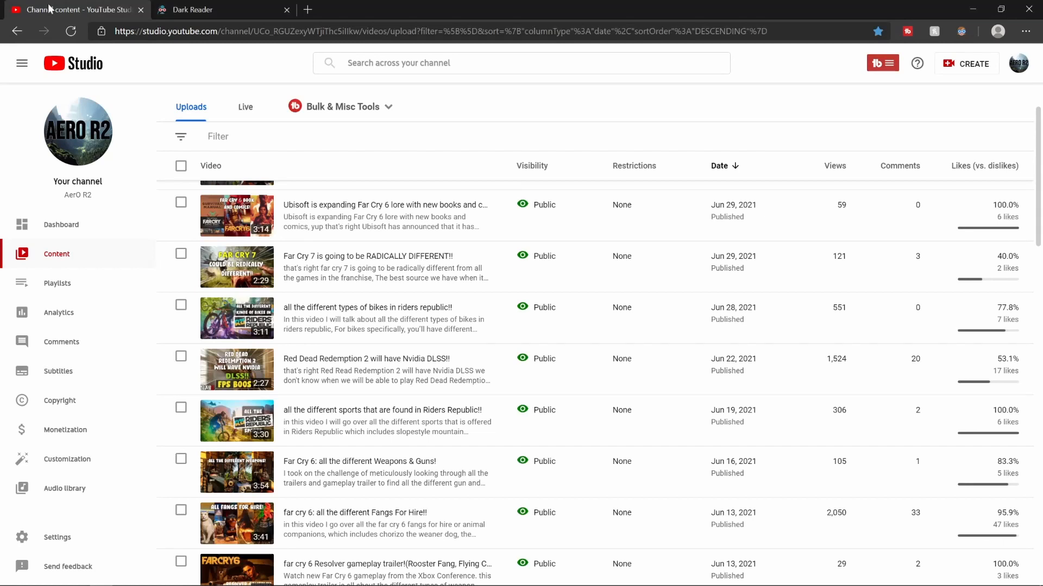
{"action": "mouse_move", "coordinate": [32, 42]}
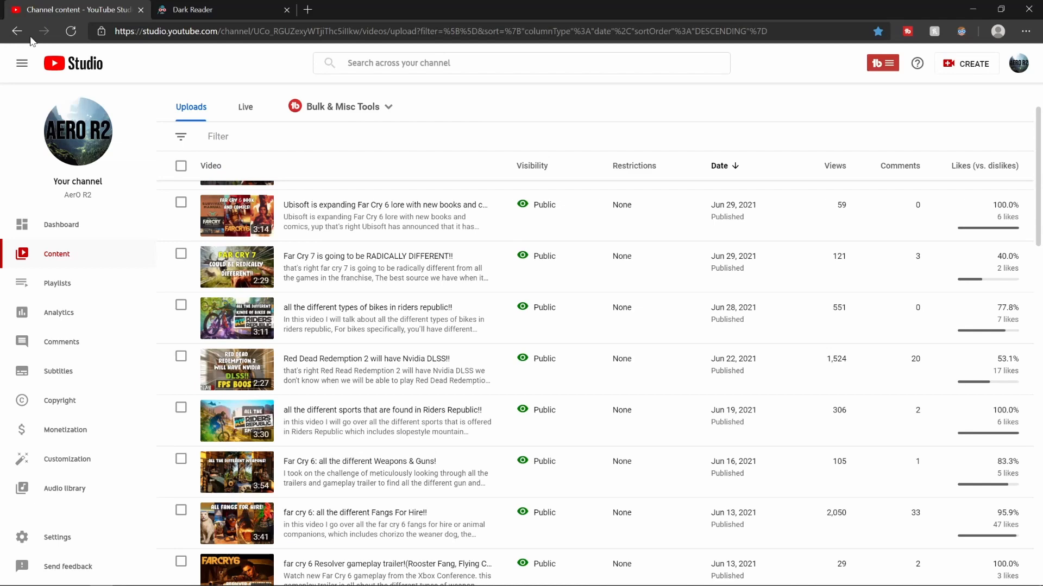
{"action": "mouse_move", "coordinate": [280, 8]}
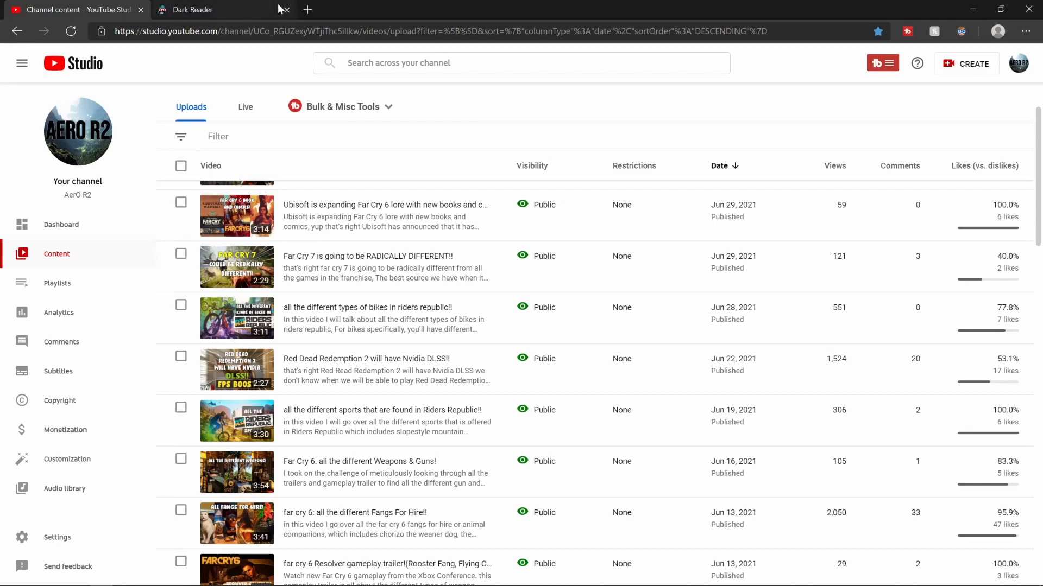
Return to the Dark Reader homepage and follow its 'Dark Reader for Edge' link.
{"action": "left_click", "coordinate": [194, 10]}
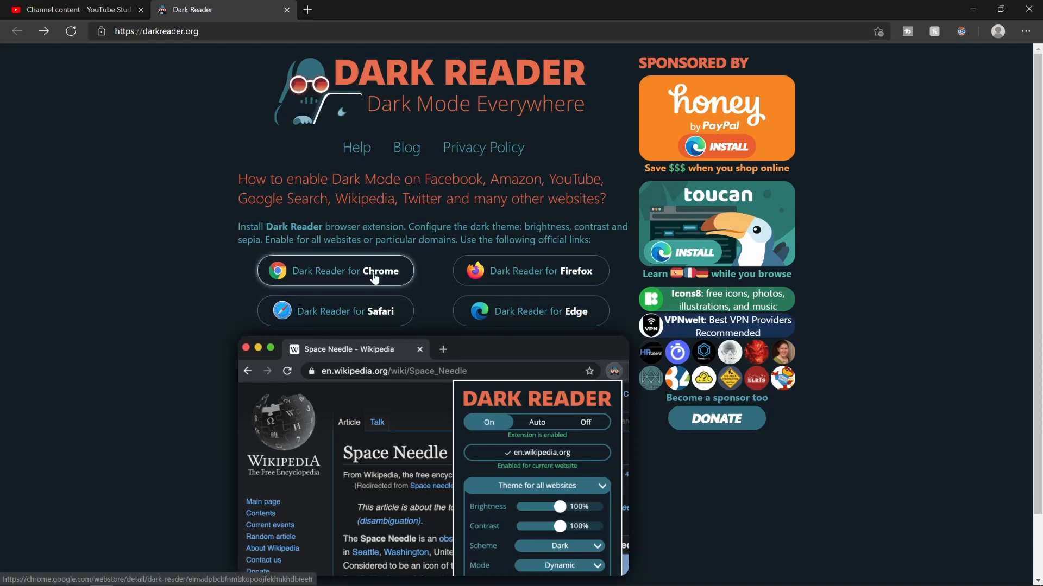
{"action": "mouse_move", "coordinate": [336, 311]}
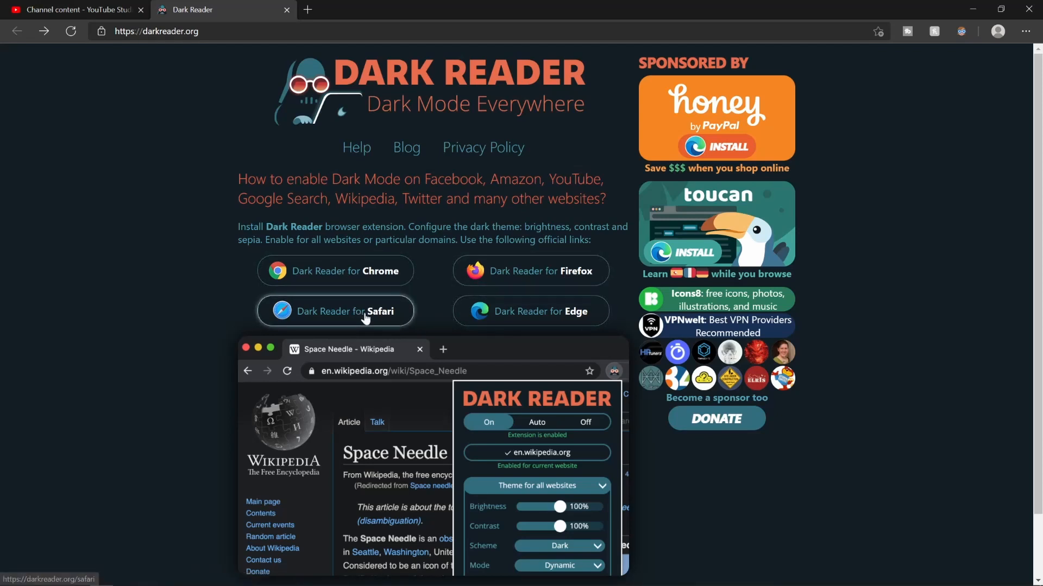
{"action": "mouse_move", "coordinate": [475, 300]}
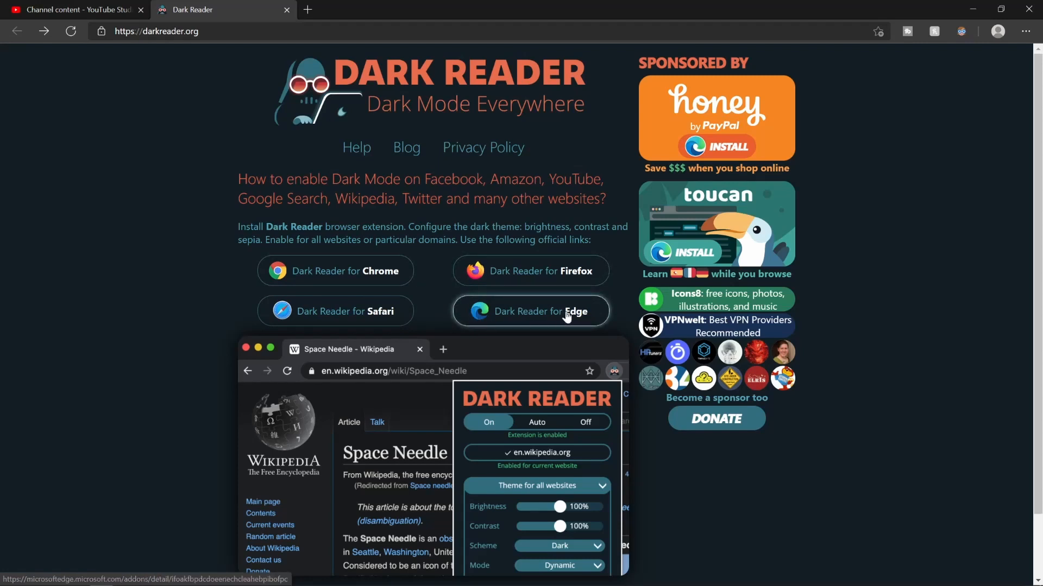
{"action": "left_click", "coordinate": [530, 312]}
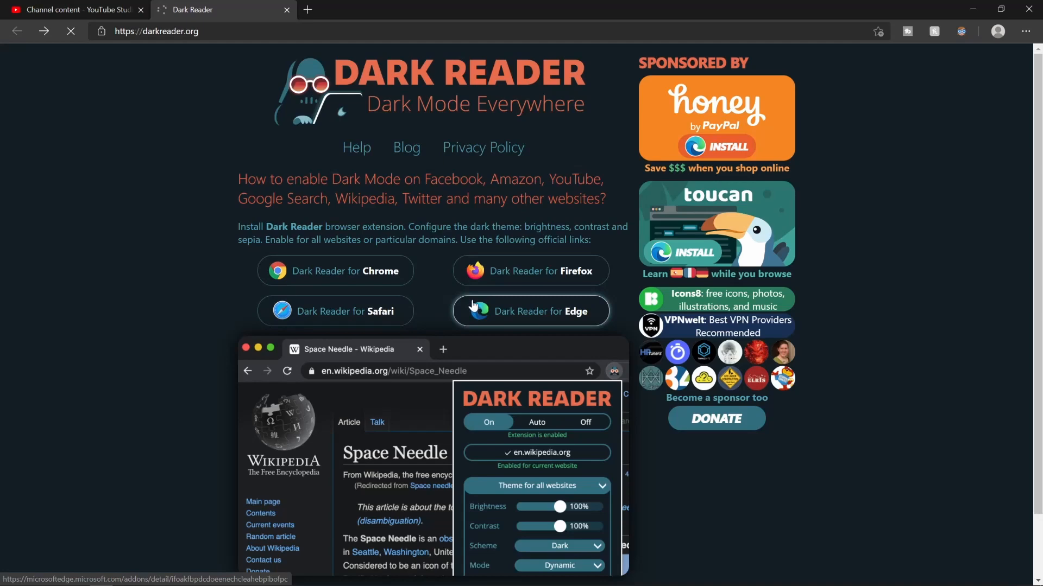
View the Dark Reader Edge Add-ons listing, then go back to the YouTube Studio content list.
{"action": "left_click", "coordinate": [531, 311]}
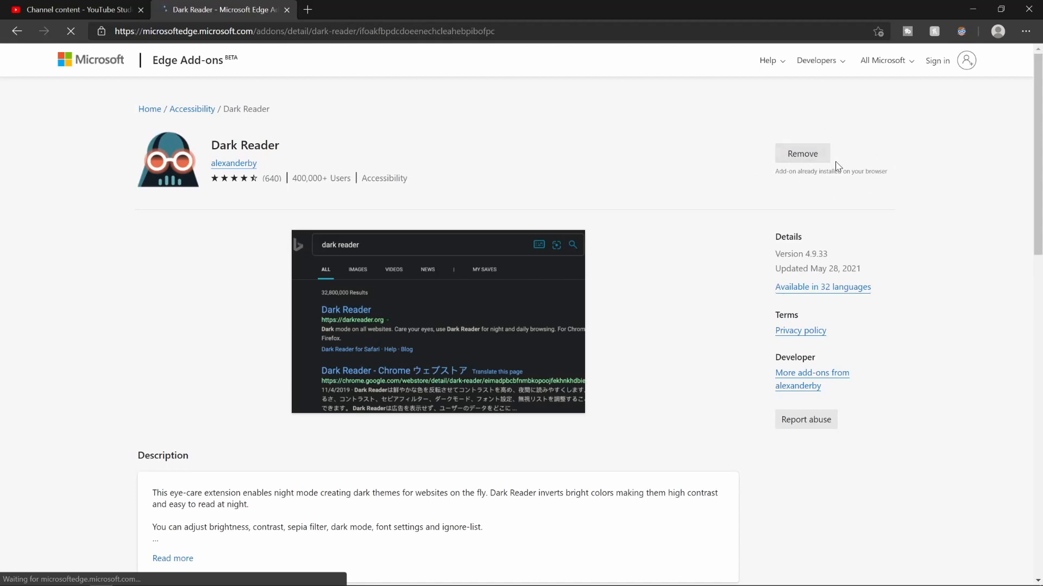
{"action": "mouse_move", "coordinate": [781, 160]}
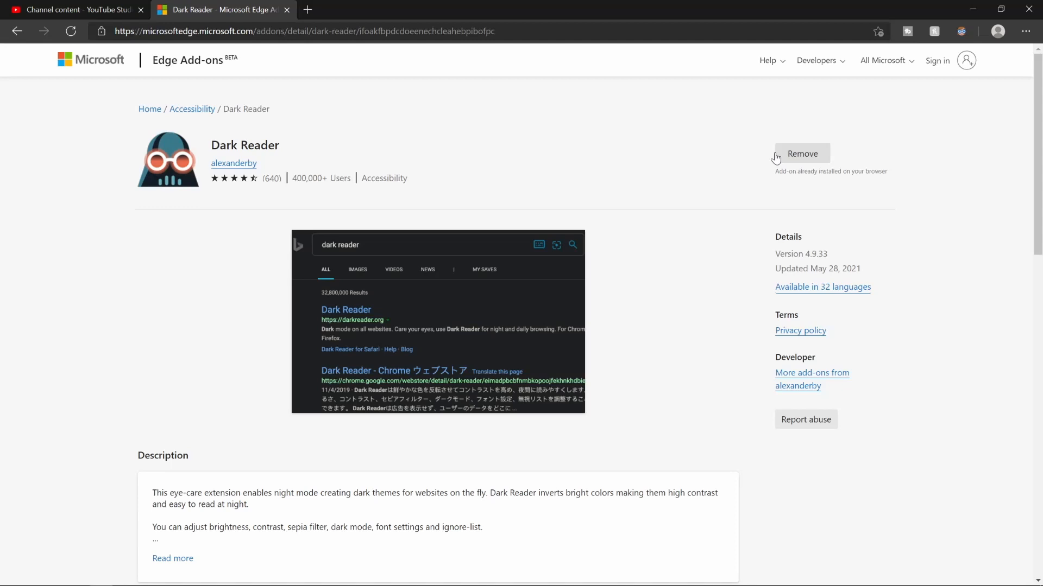
{"action": "mouse_move", "coordinate": [695, 155]}
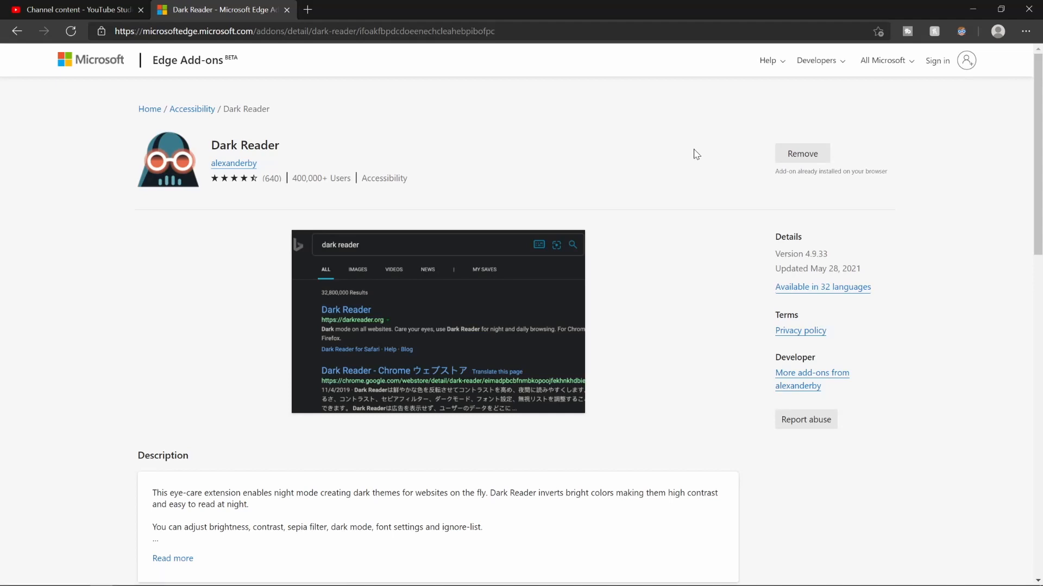
{"action": "mouse_move", "coordinate": [618, 89]}
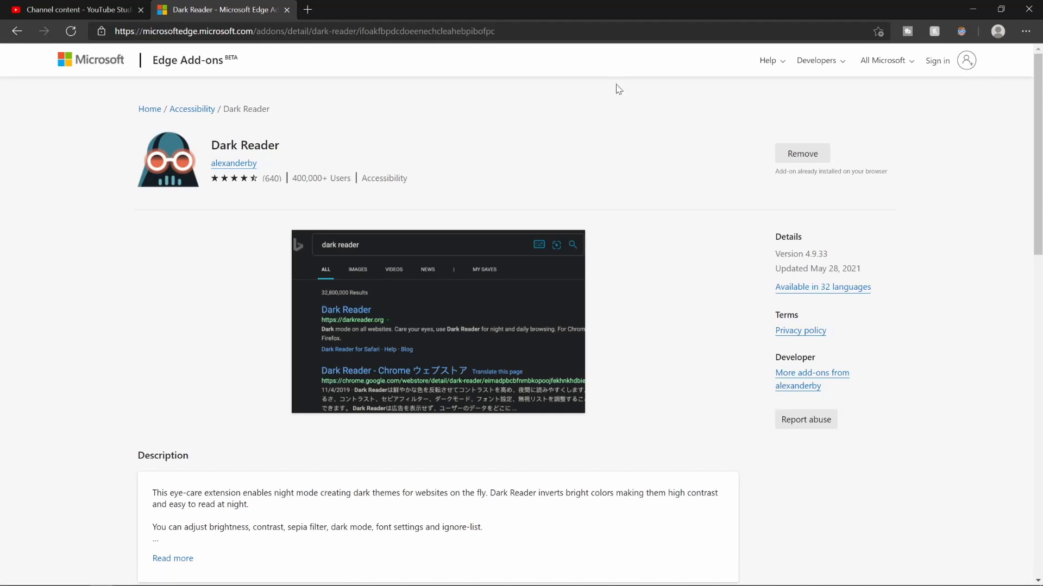
{"action": "left_click", "coordinate": [77, 10]}
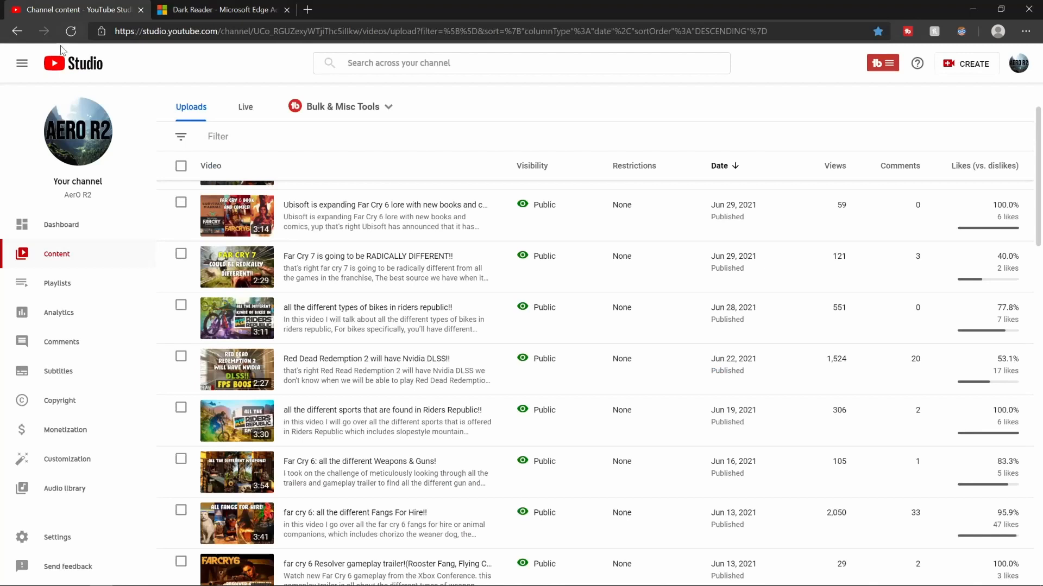
{"action": "mouse_move", "coordinate": [63, 70]}
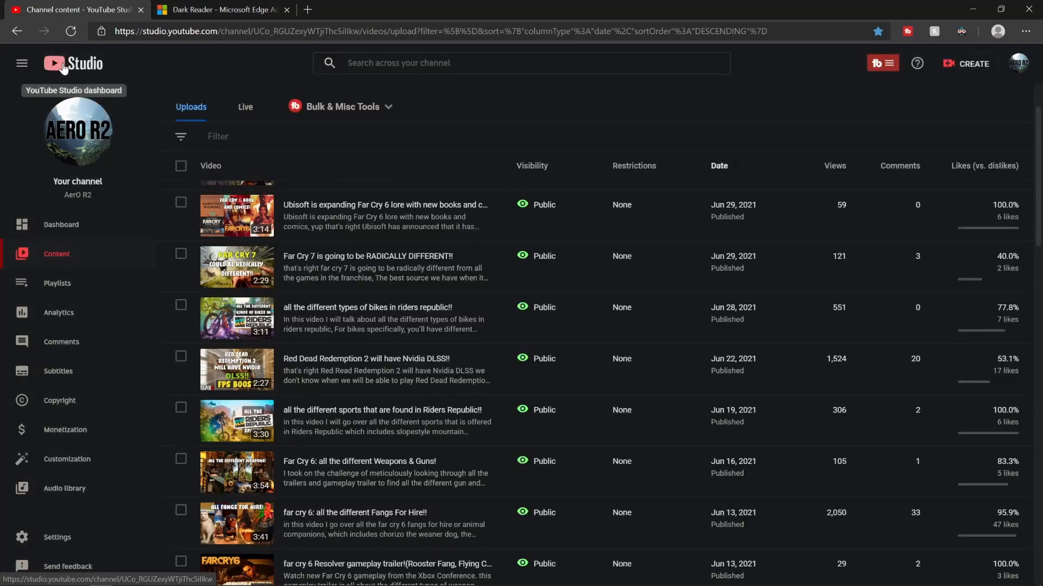
{"action": "mouse_move", "coordinate": [64, 54]}
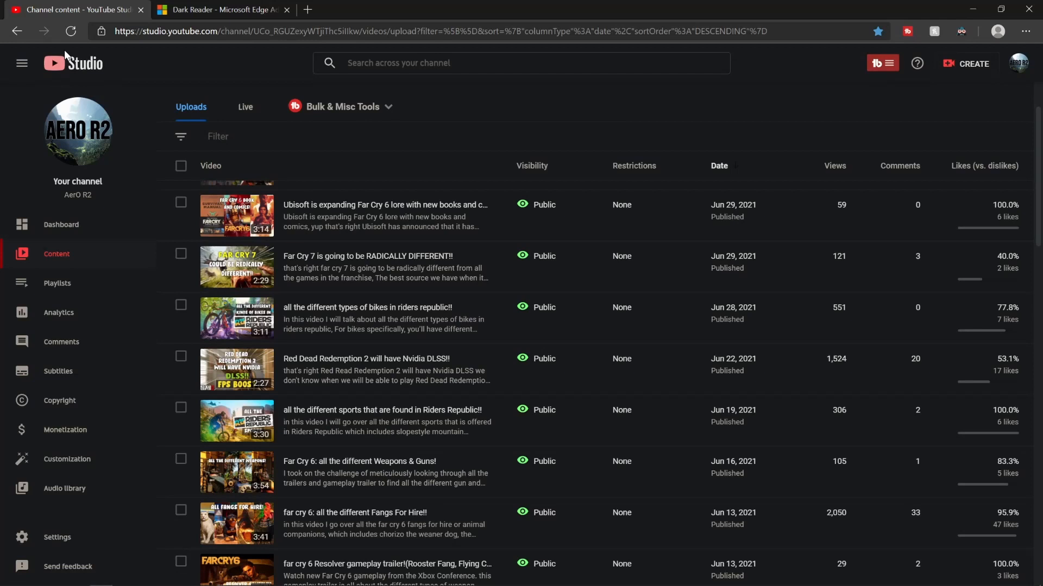
{"action": "mouse_move", "coordinate": [73, 63]}
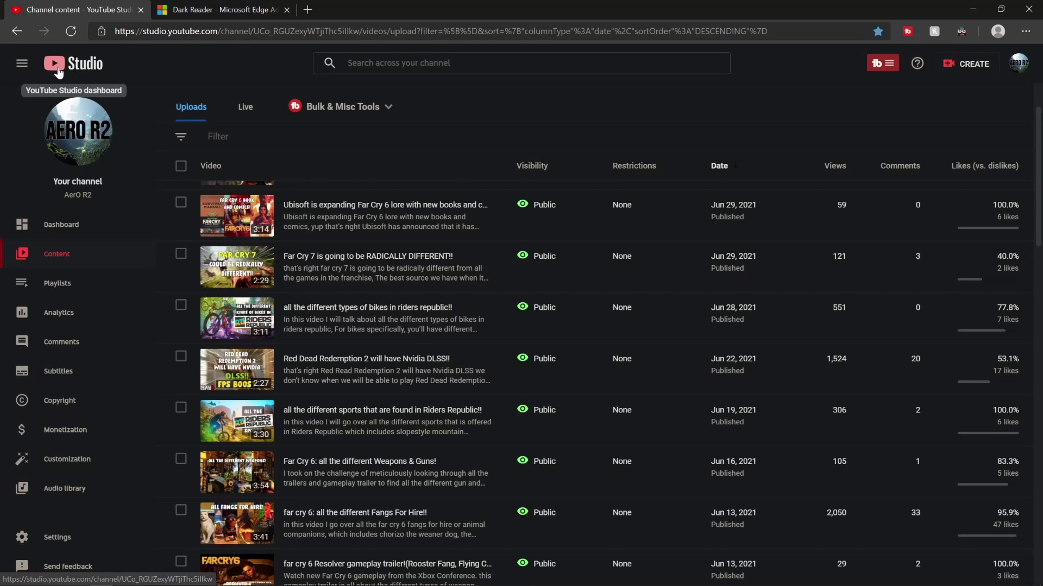
{"action": "mouse_move", "coordinate": [163, 18]}
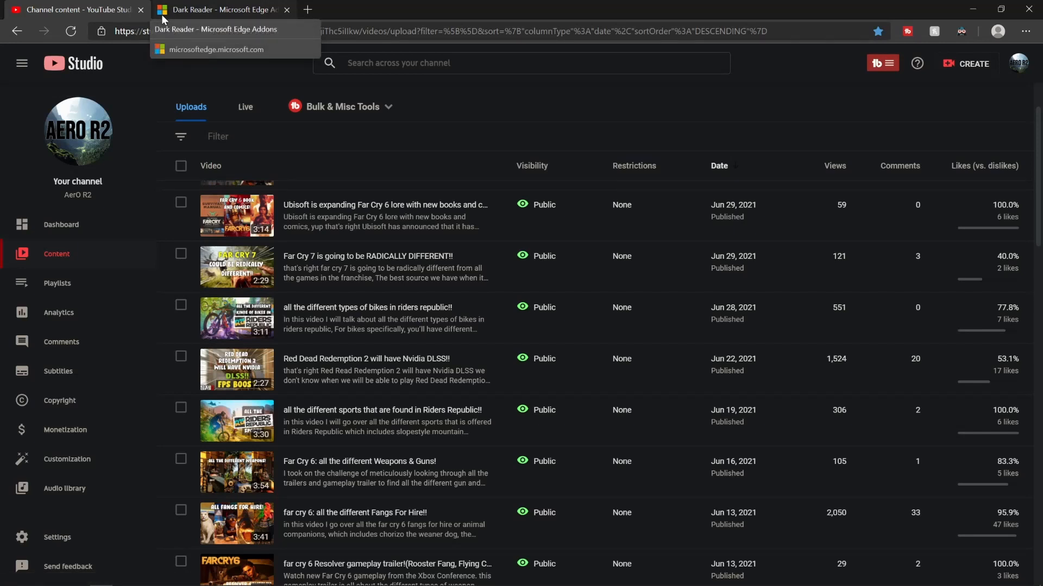
{"action": "mouse_move", "coordinate": [126, 116]}
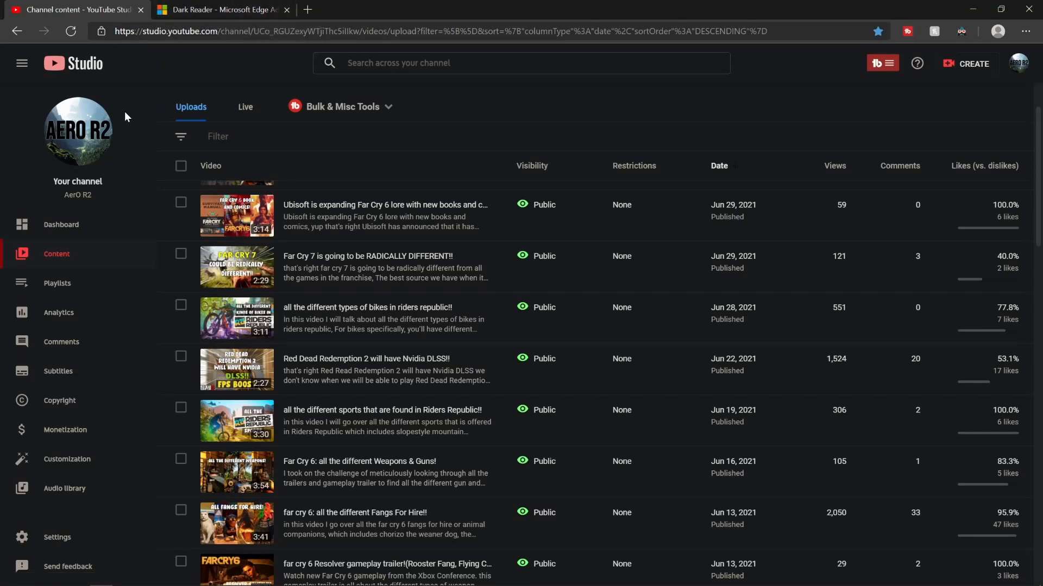
{"action": "mouse_move", "coordinate": [56, 66]}
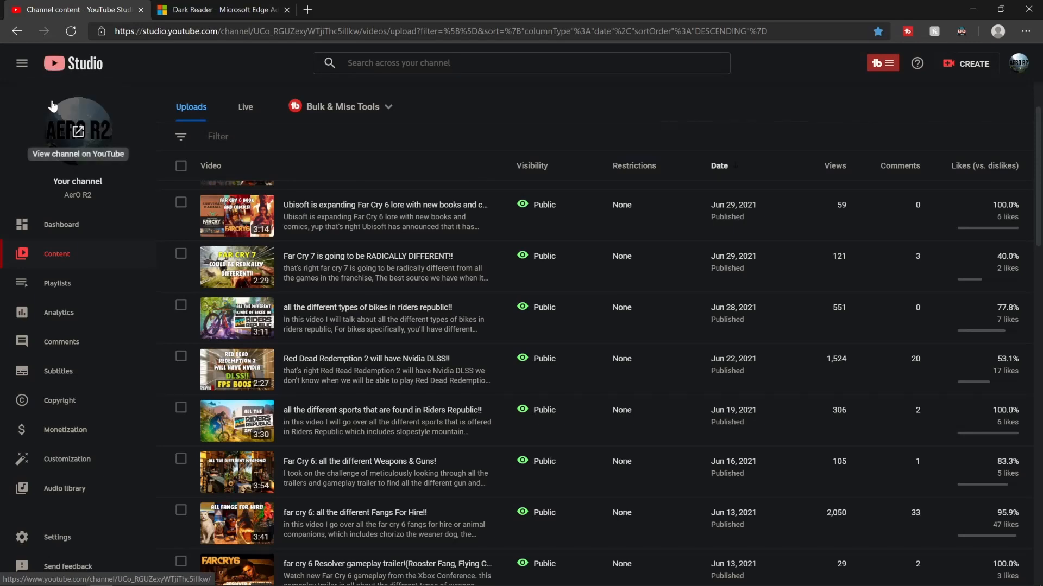
Scroll the dark-themed video list and show analytics for the 'Fangs For Hire' video.
{"action": "scroll", "scroll_direction": "down", "scroll_amount": 3}
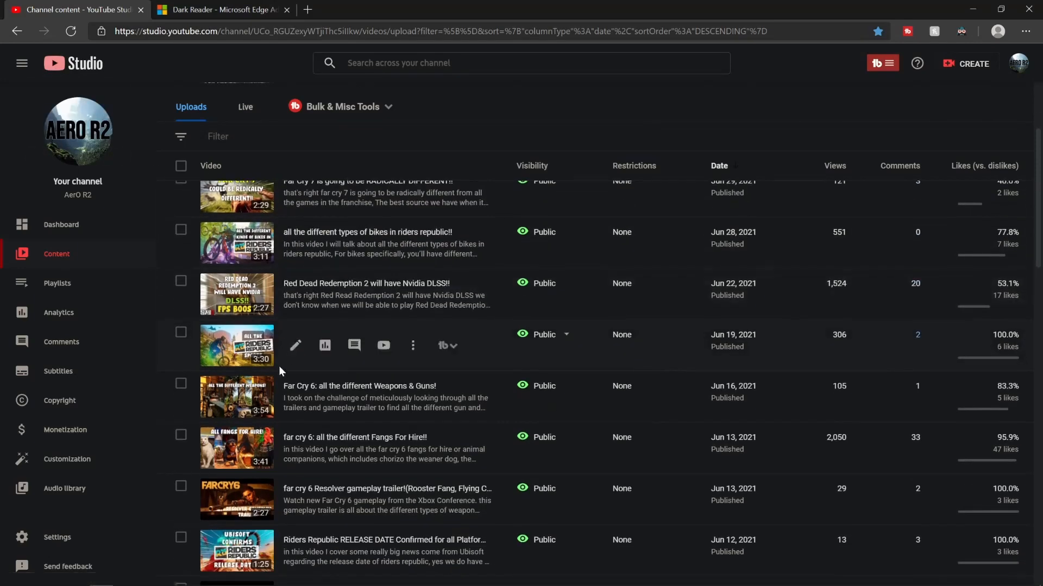
{"action": "left_click", "coordinate": [324, 345]}
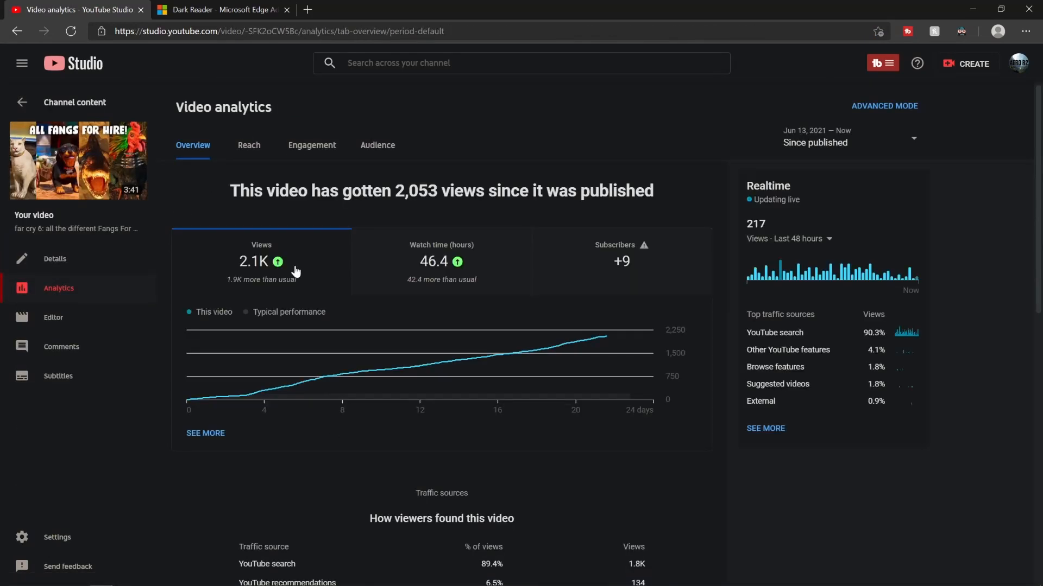
{"action": "mouse_move", "coordinate": [538, 301]}
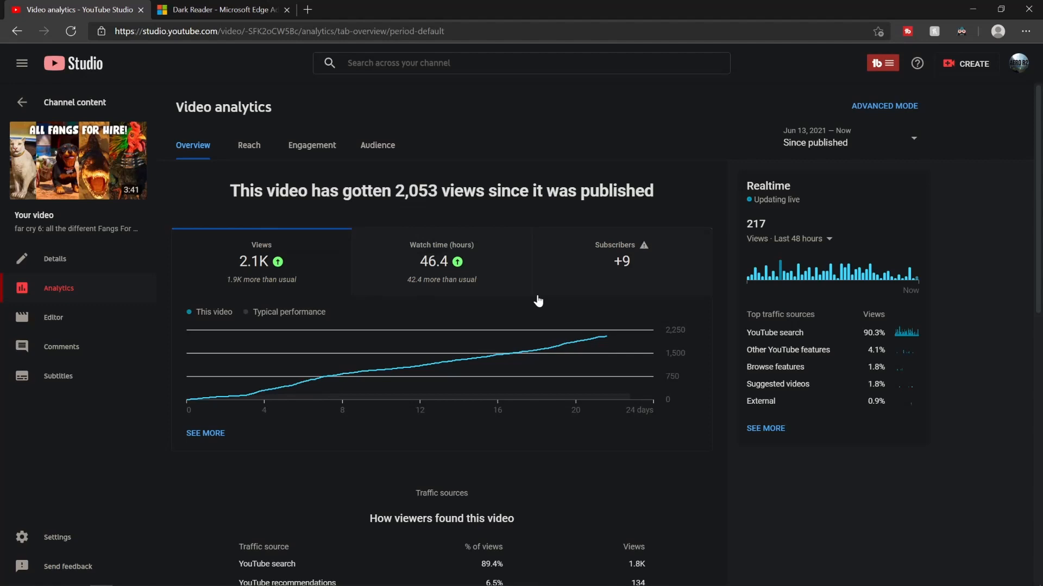
{"action": "mouse_move", "coordinate": [857, 279]}
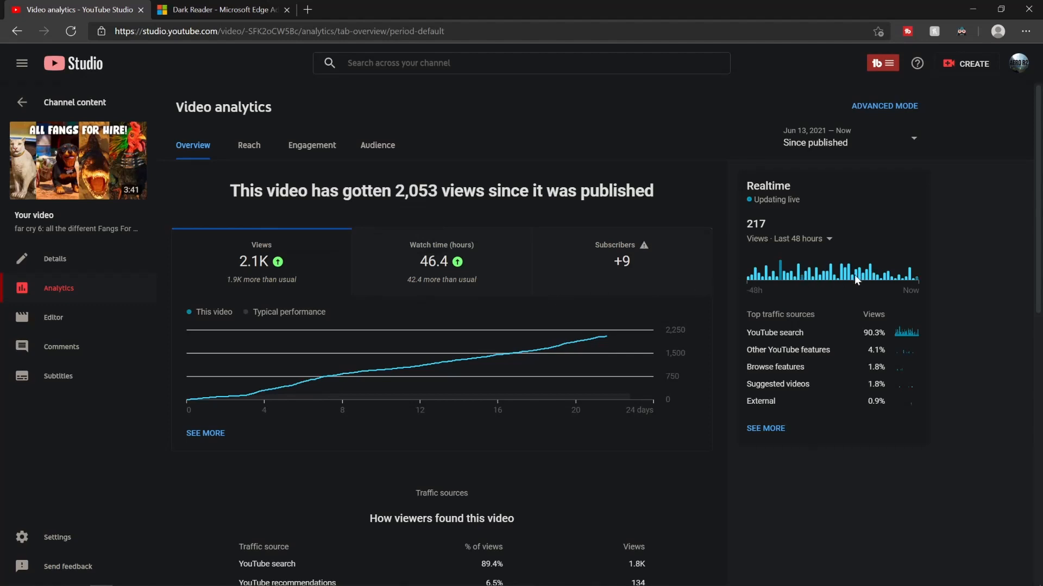
{"action": "mouse_move", "coordinate": [781, 272]}
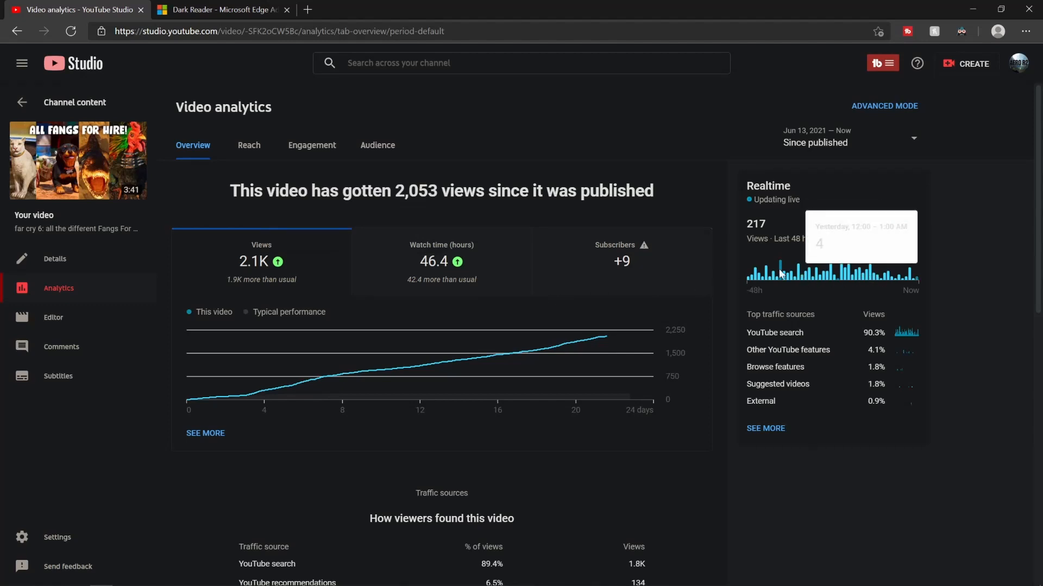
{"action": "mouse_move", "coordinate": [467, 259]}
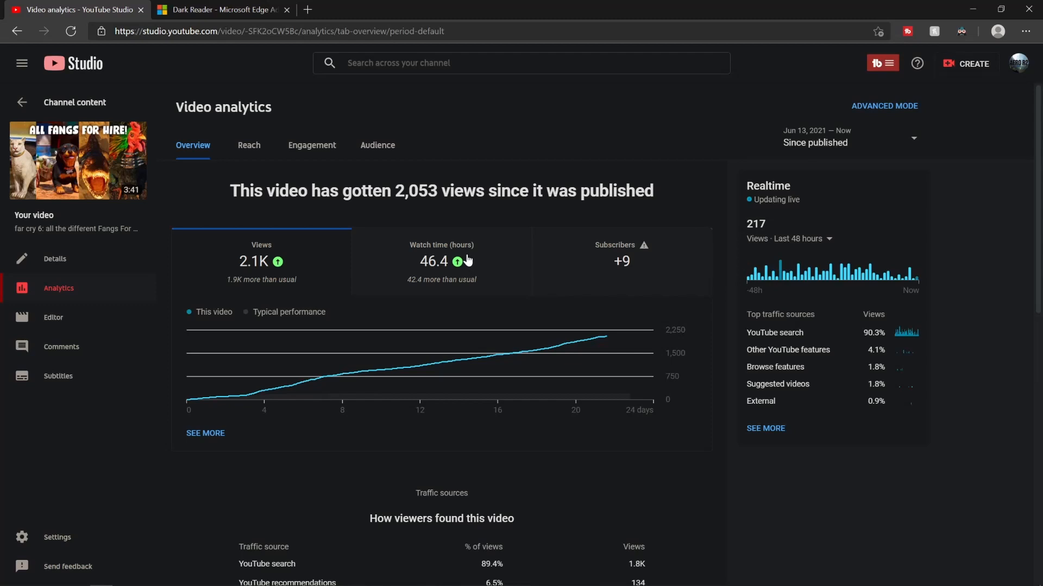
{"action": "mouse_move", "coordinate": [408, 261]}
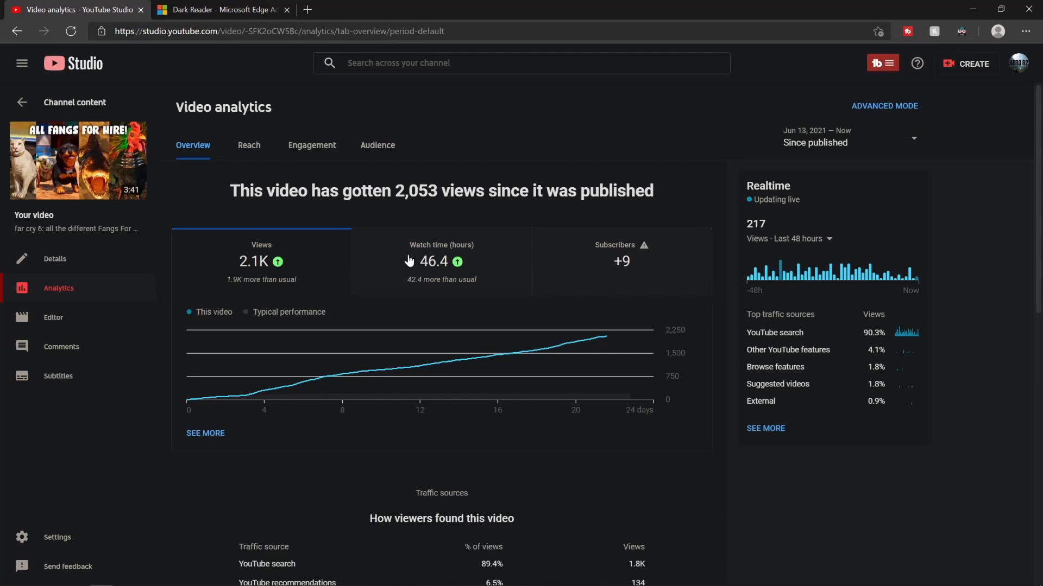
{"action": "left_click", "coordinate": [247, 144]}
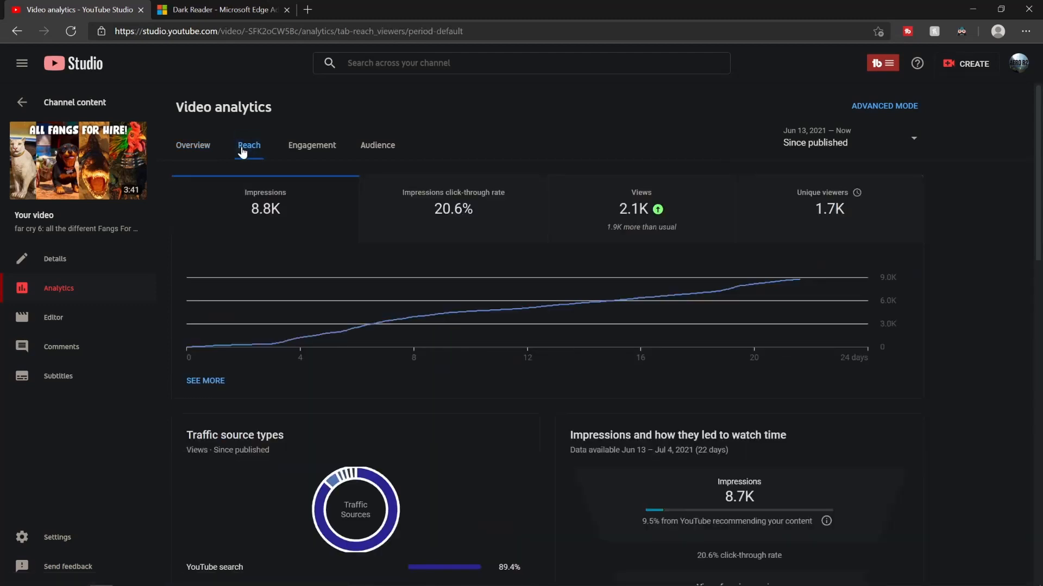
{"action": "scroll", "scroll_direction": "down", "scroll_amount": 3}
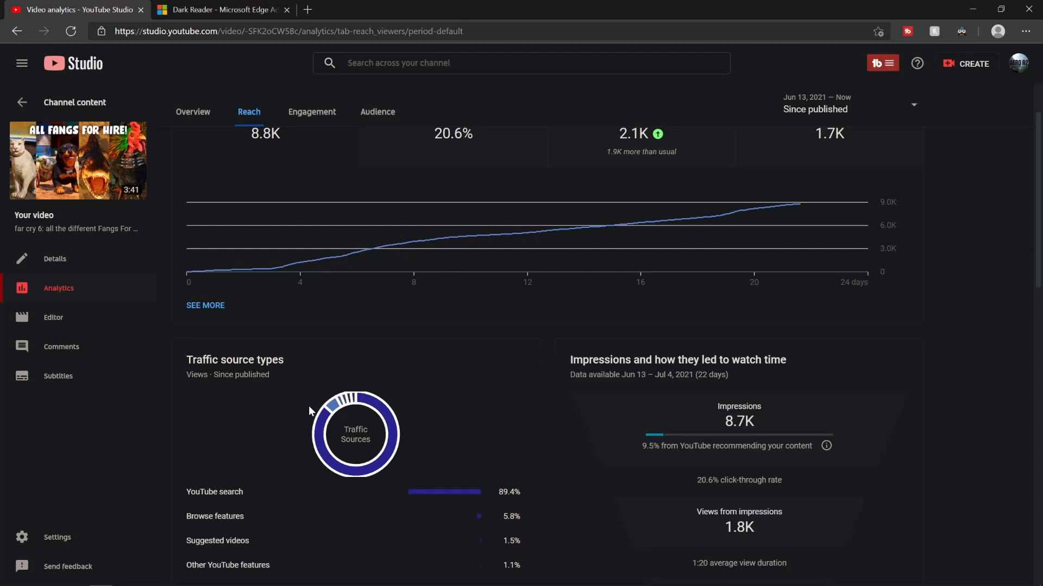
{"action": "mouse_move", "coordinate": [177, 434]}
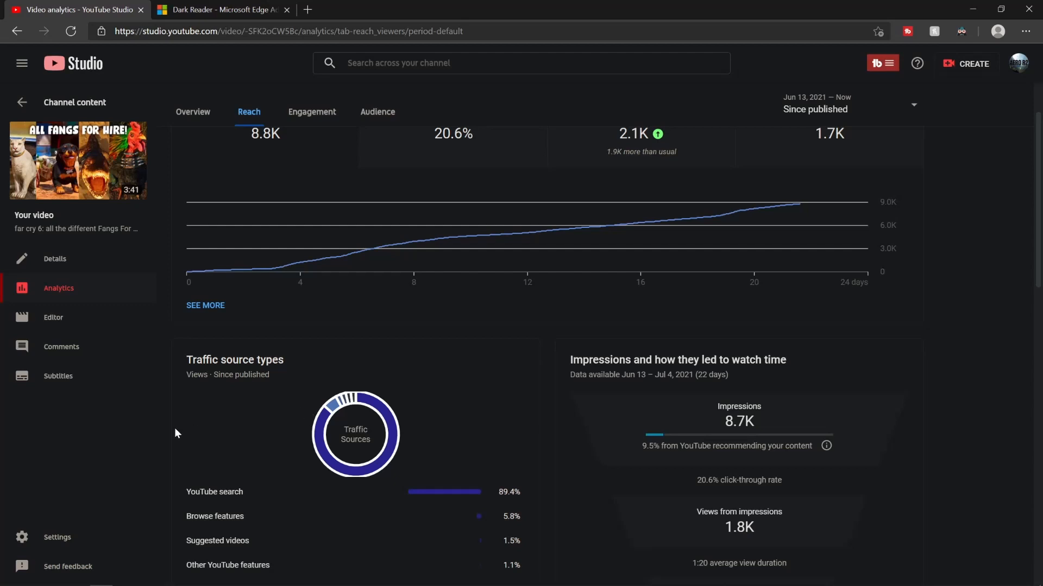
{"action": "mouse_move", "coordinate": [160, 439]}
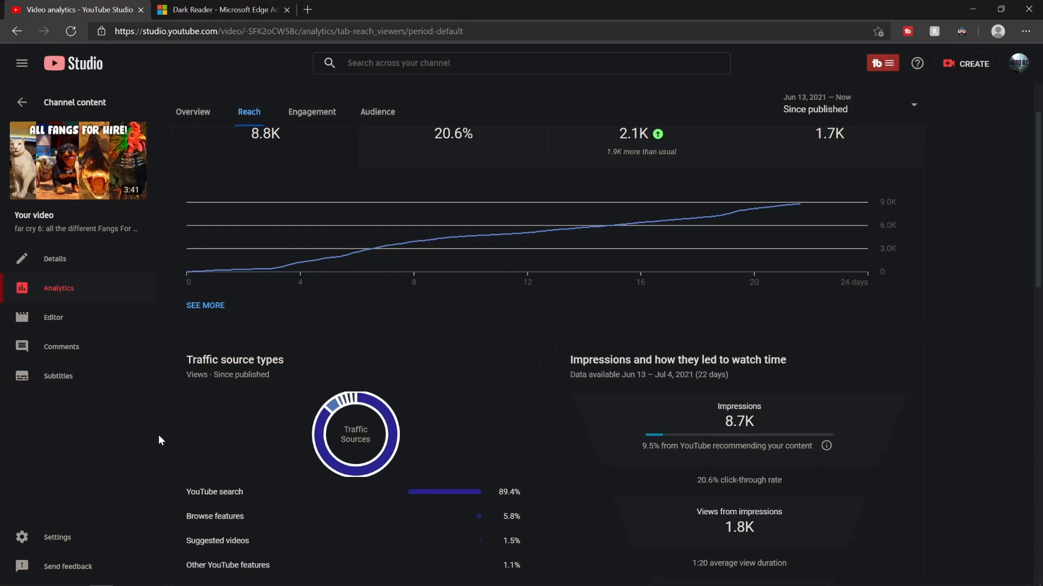
{"action": "mouse_move", "coordinate": [153, 443]}
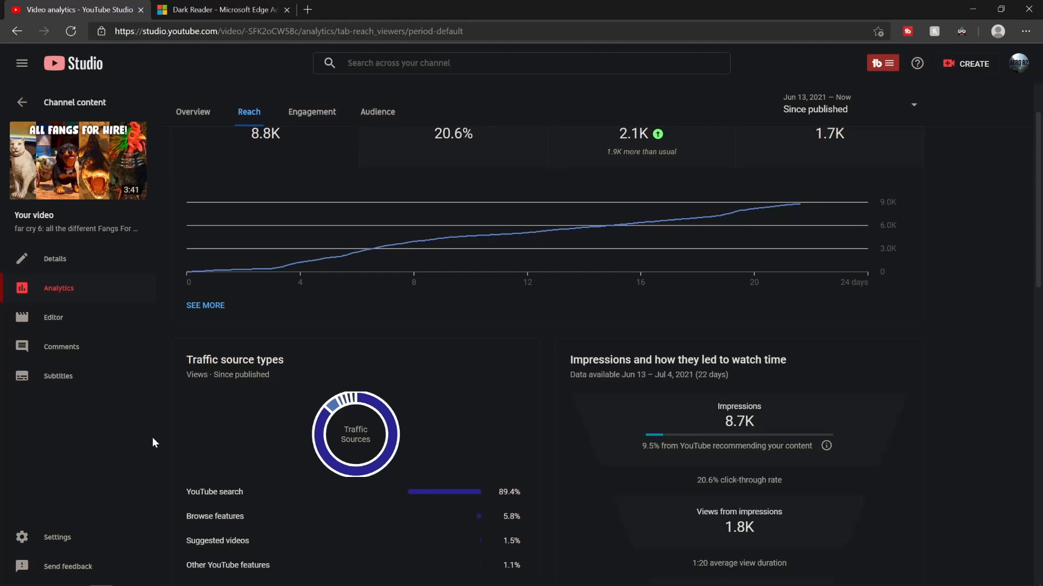
{"action": "mouse_move", "coordinate": [961, 33]}
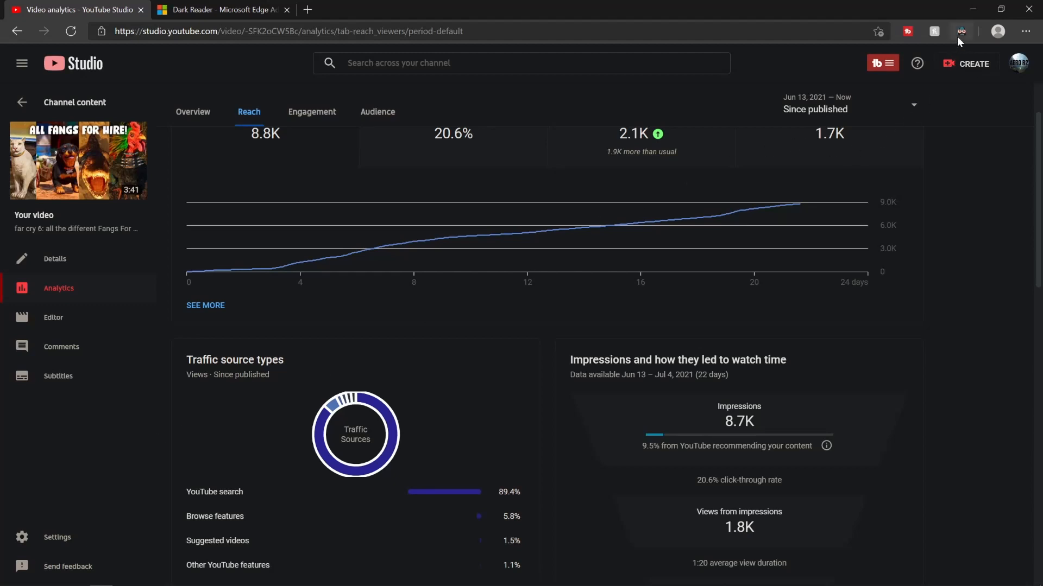
{"action": "mouse_move", "coordinate": [689, 247]}
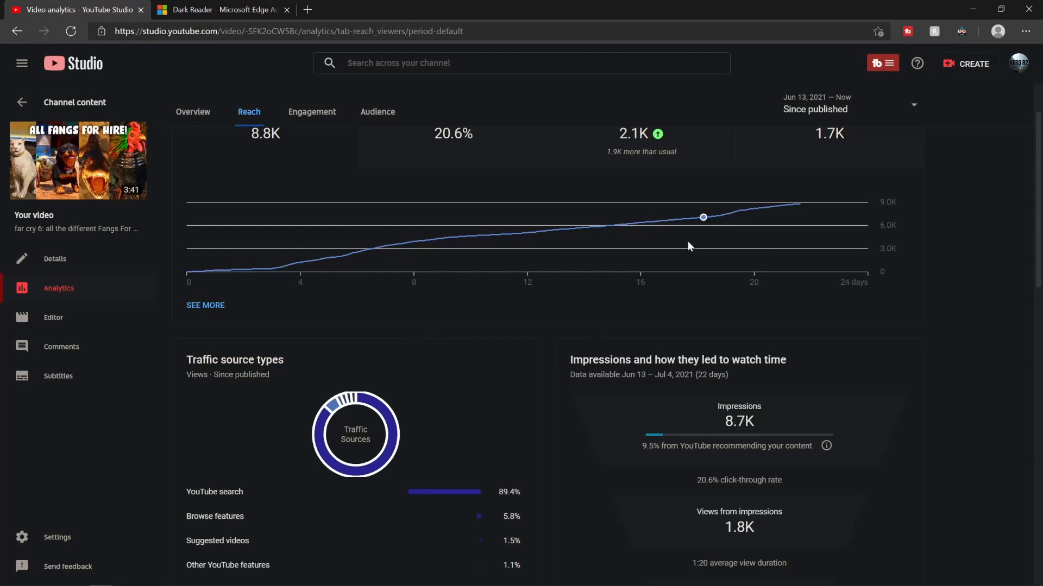
{"action": "mouse_move", "coordinate": [960, 32]}
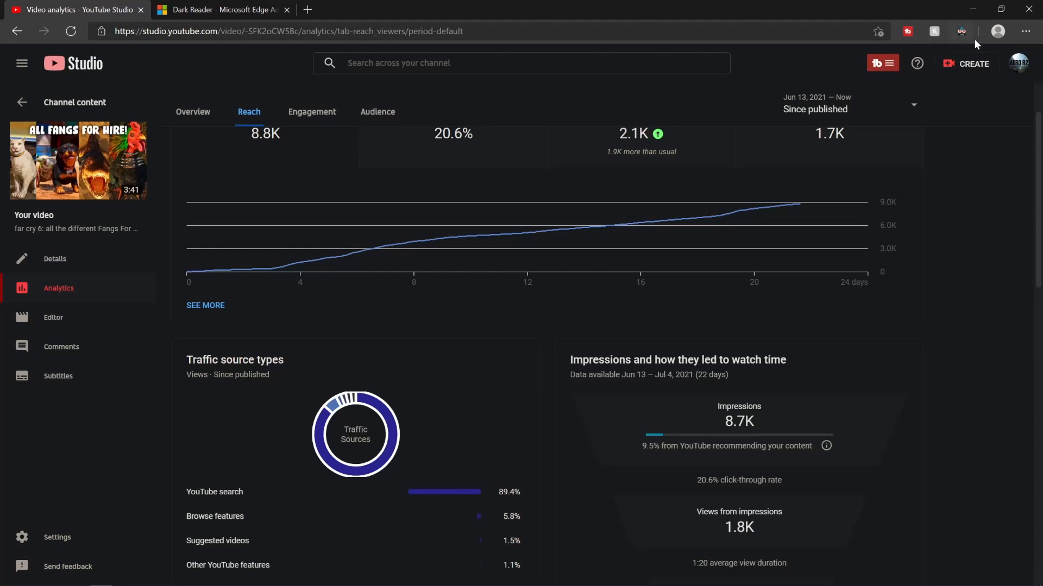
{"action": "mouse_move", "coordinate": [961, 32]}
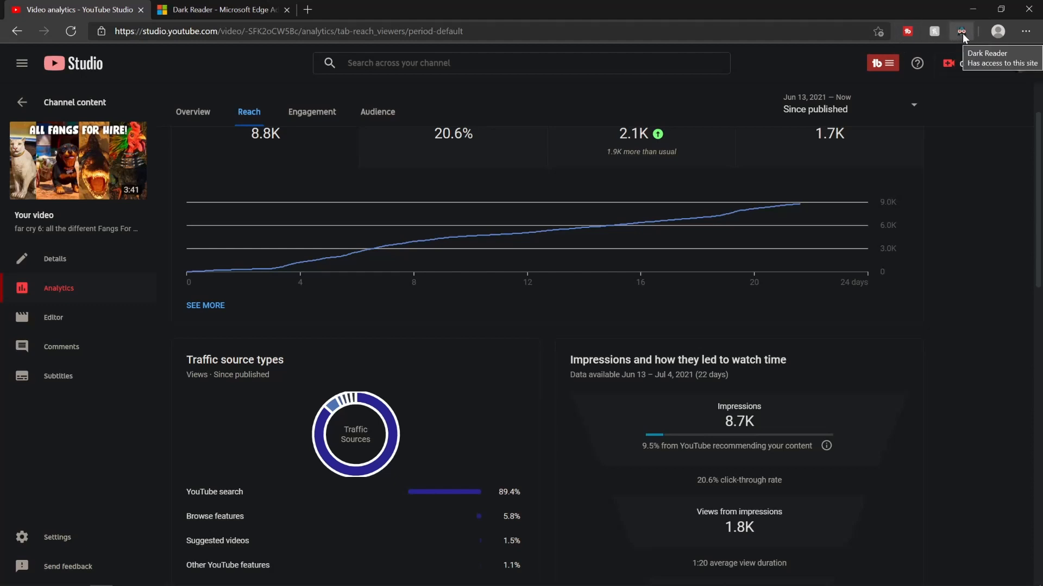
{"action": "left_click", "coordinate": [961, 31]}
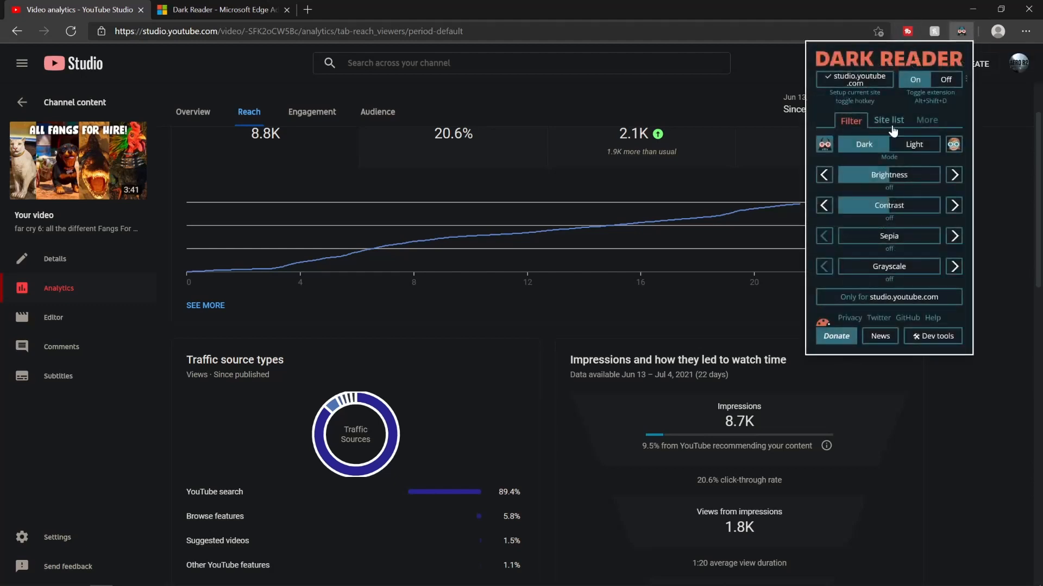
{"action": "mouse_move", "coordinate": [888, 174]}
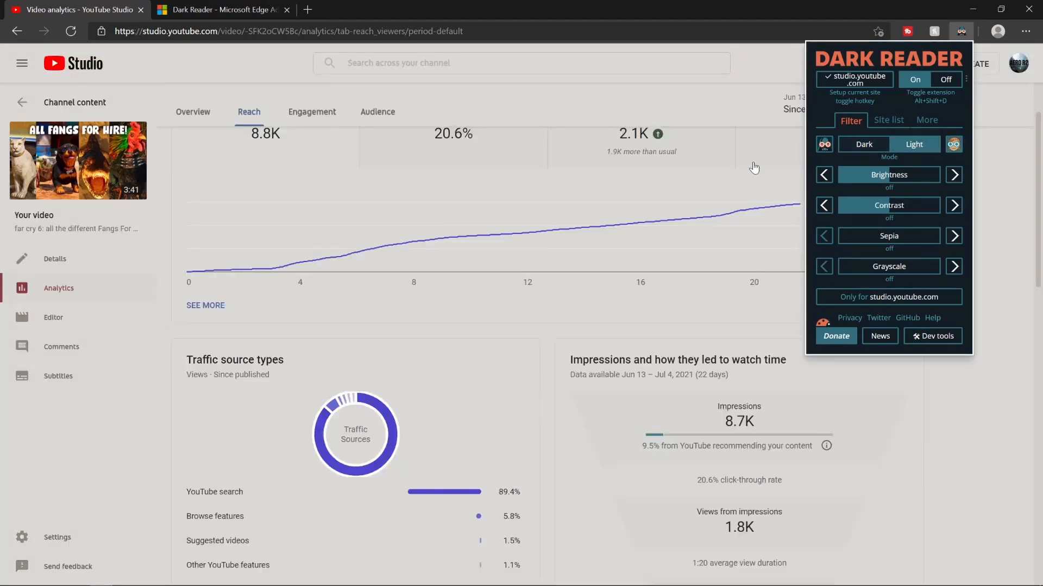
{"action": "mouse_move", "coordinate": [612, 194]}
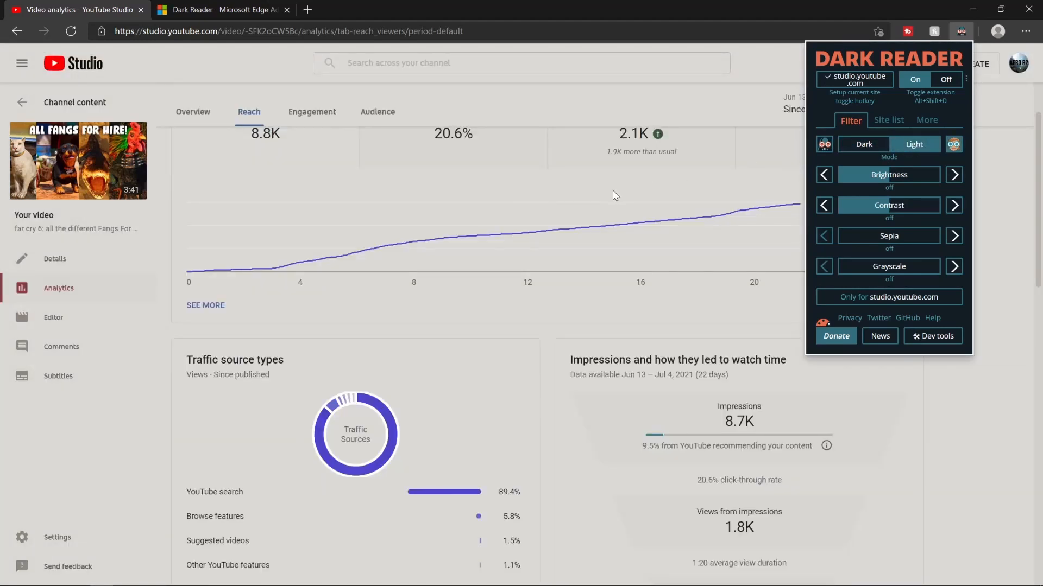
{"action": "mouse_move", "coordinate": [597, 198]}
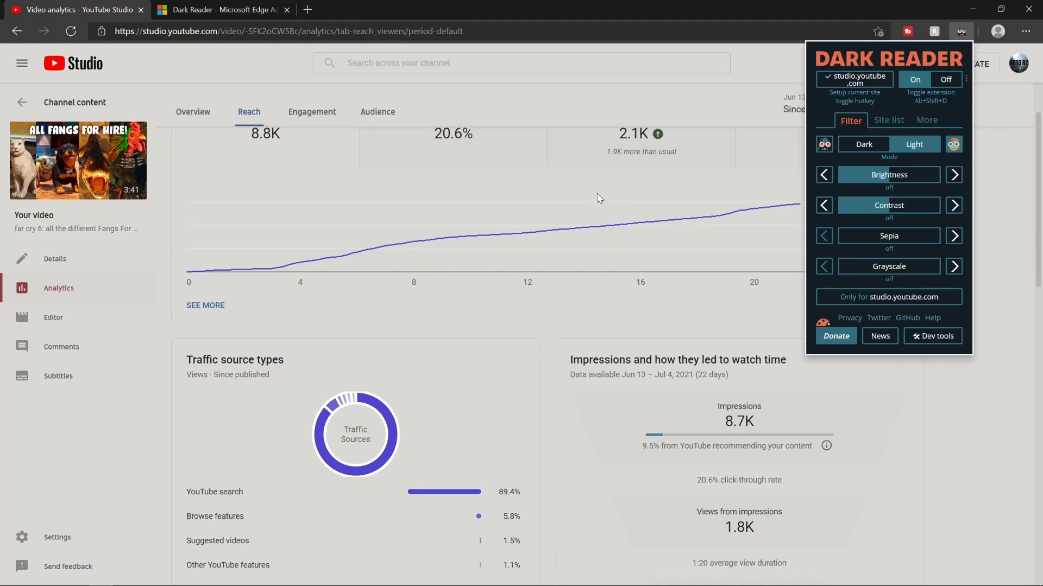
{"action": "mouse_move", "coordinate": [570, 206]}
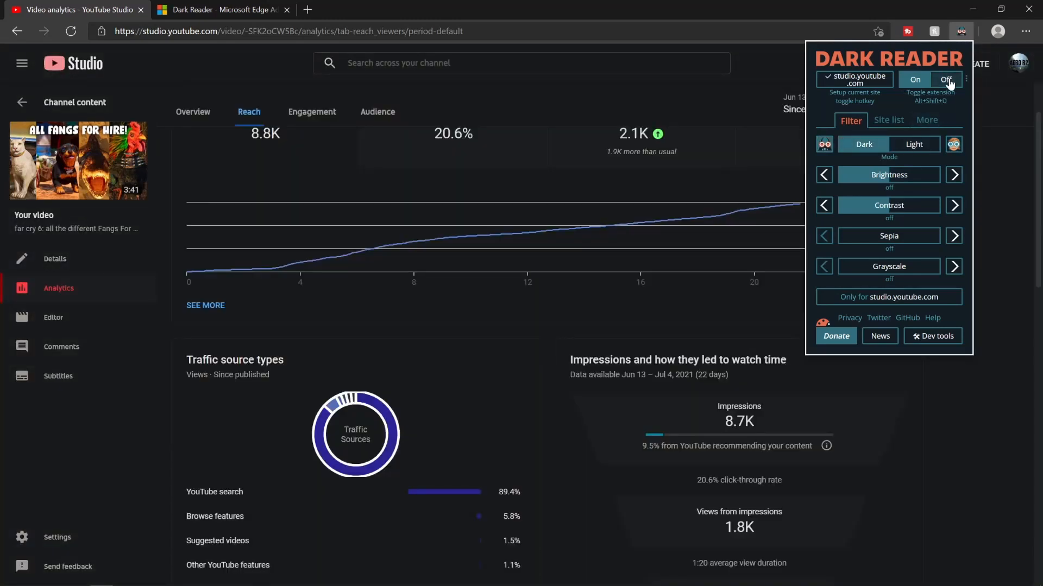
{"action": "left_click", "coordinate": [945, 79]}
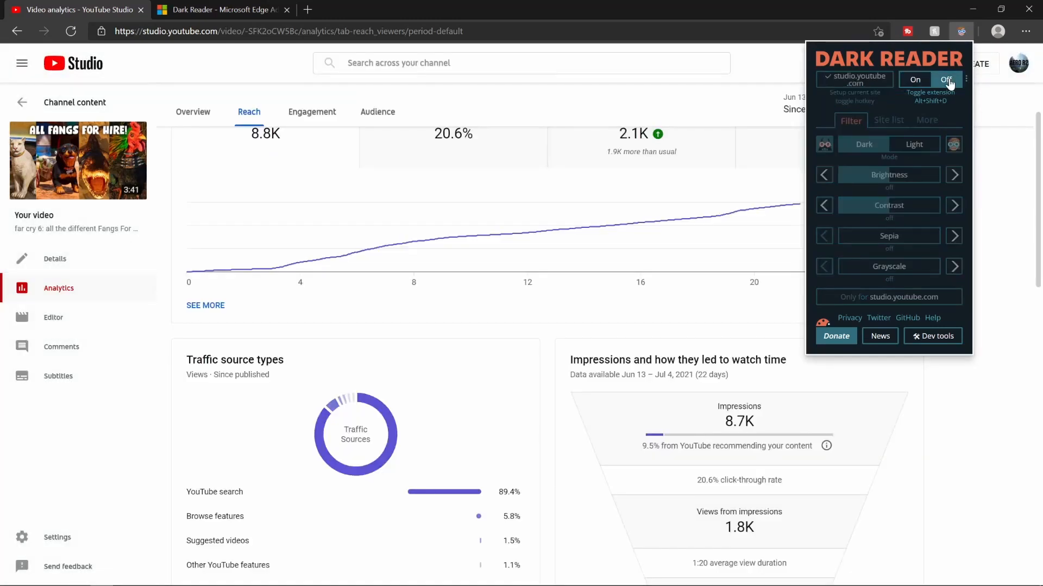
{"action": "left_click", "coordinate": [914, 79]}
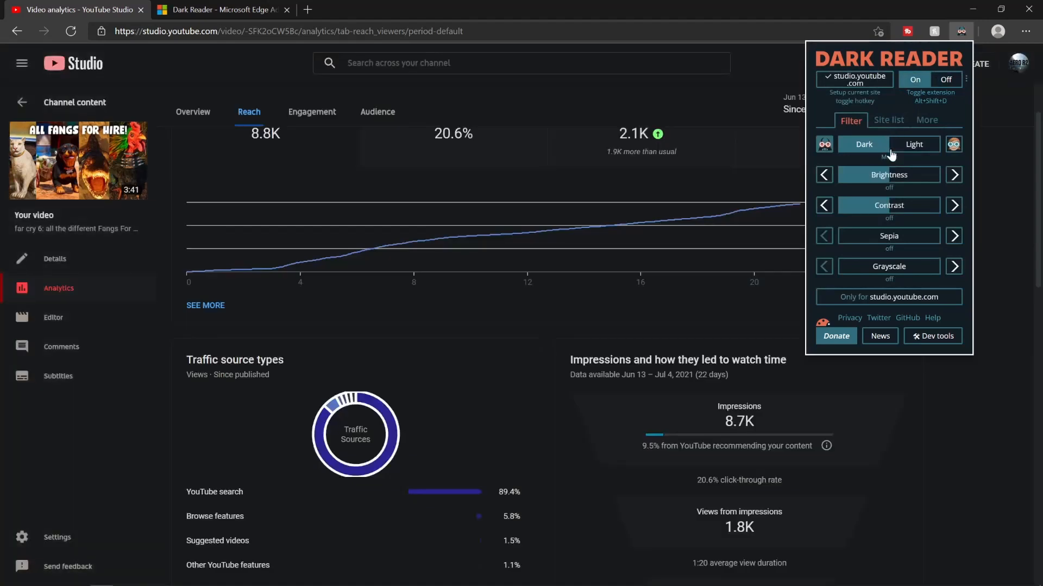
{"action": "mouse_move", "coordinate": [911, 104]}
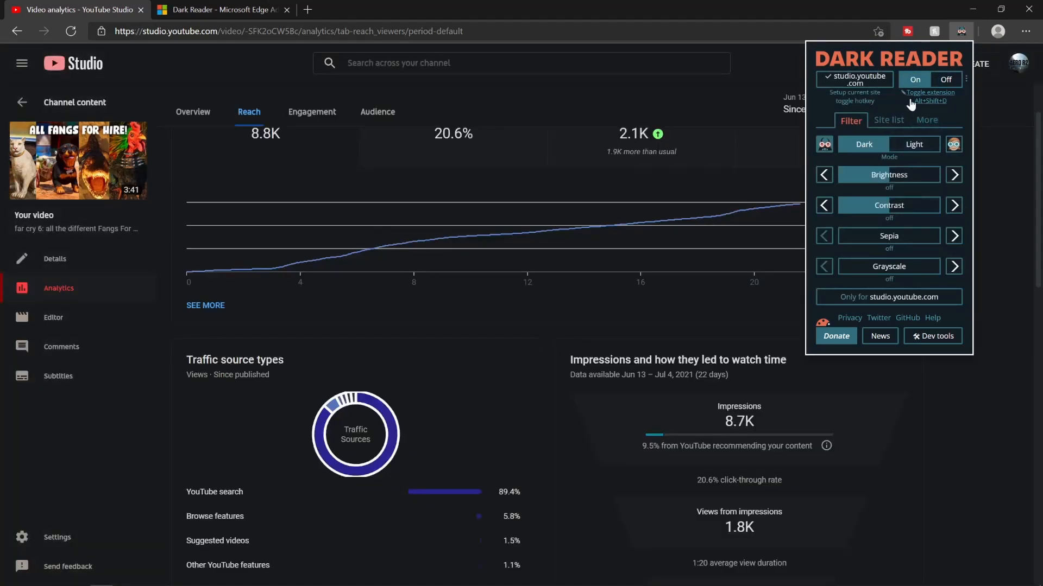
{"action": "mouse_move", "coordinate": [919, 109]}
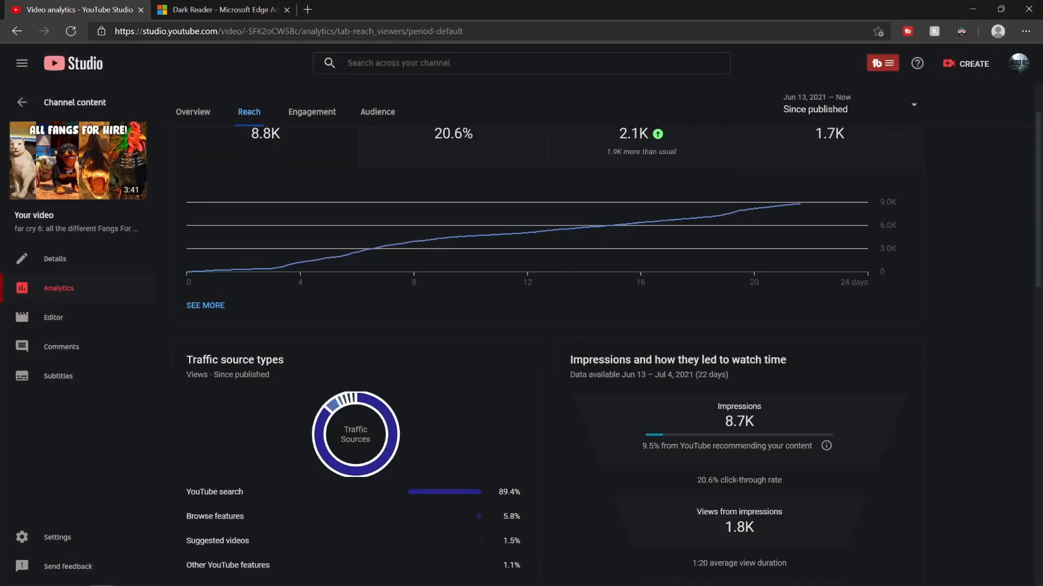
{"action": "mouse_move", "coordinate": [487, 80]}
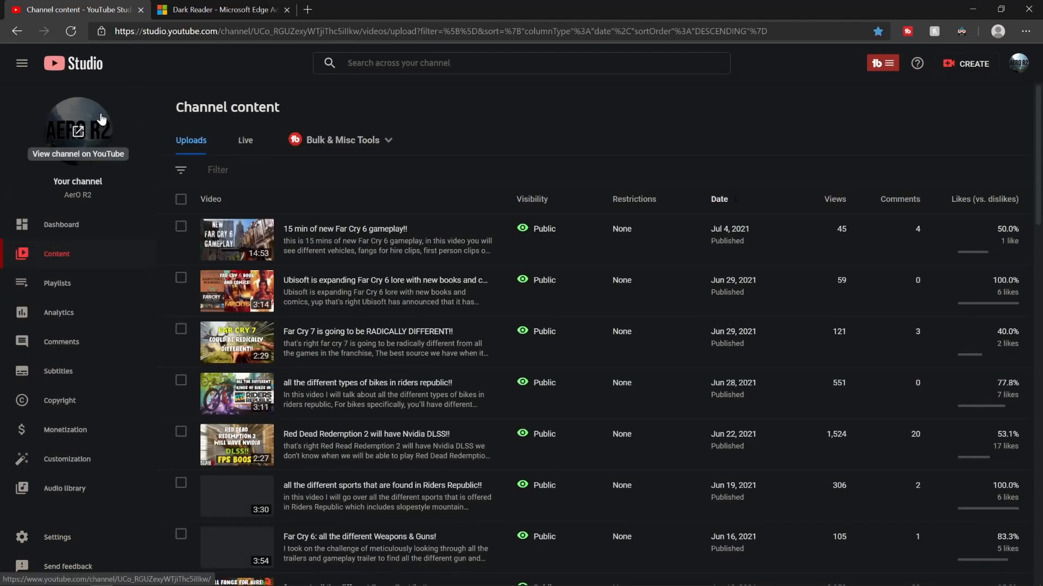
{"action": "mouse_move", "coordinate": [152, 90]}
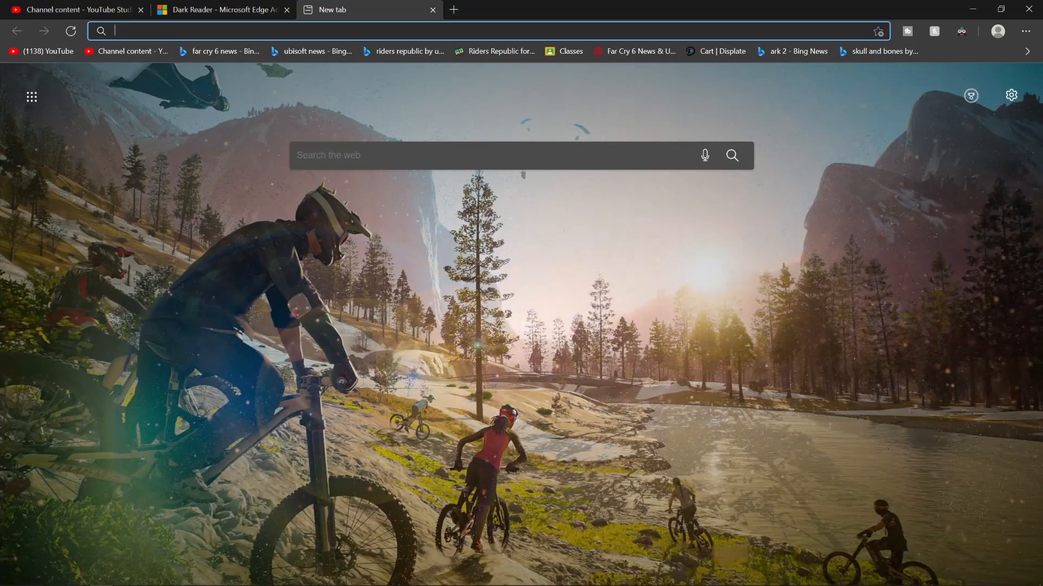
Glance at the Dark Reader store listing, then return to the dark-mode channel video list.
{"action": "left_click", "coordinate": [223, 10]}
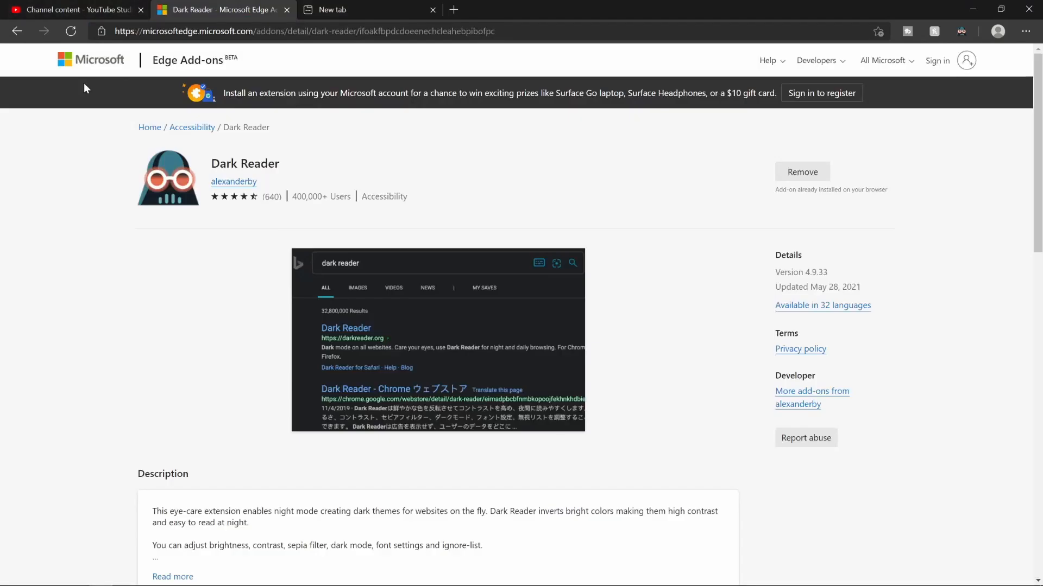
{"action": "left_click", "coordinate": [73, 10]}
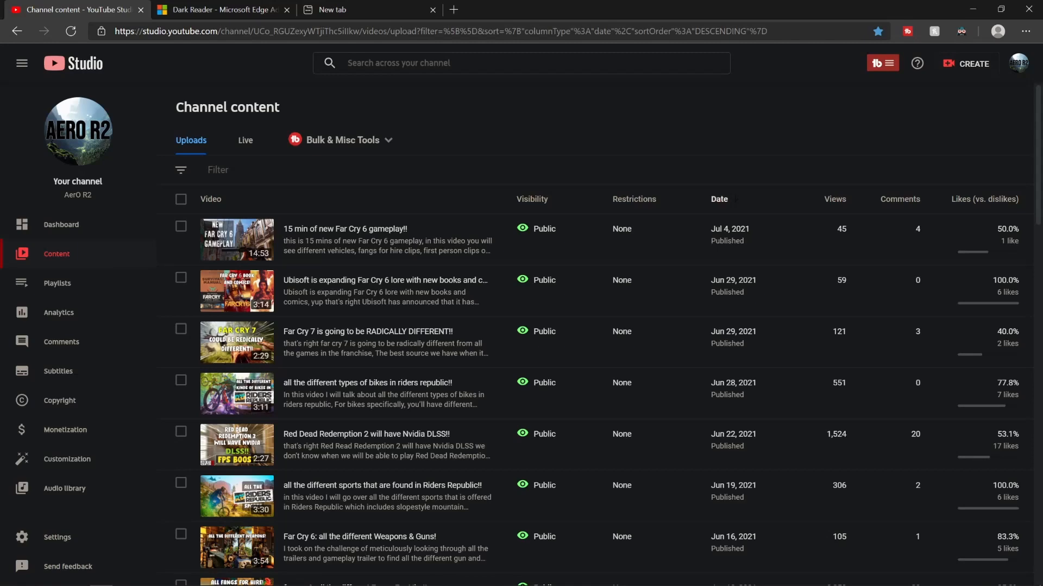
Scroll through the uploads list, then bring back the Dark Reader Edge Add-ons listing.
{"action": "scroll", "scroll_direction": "down", "scroll_amount": 3}
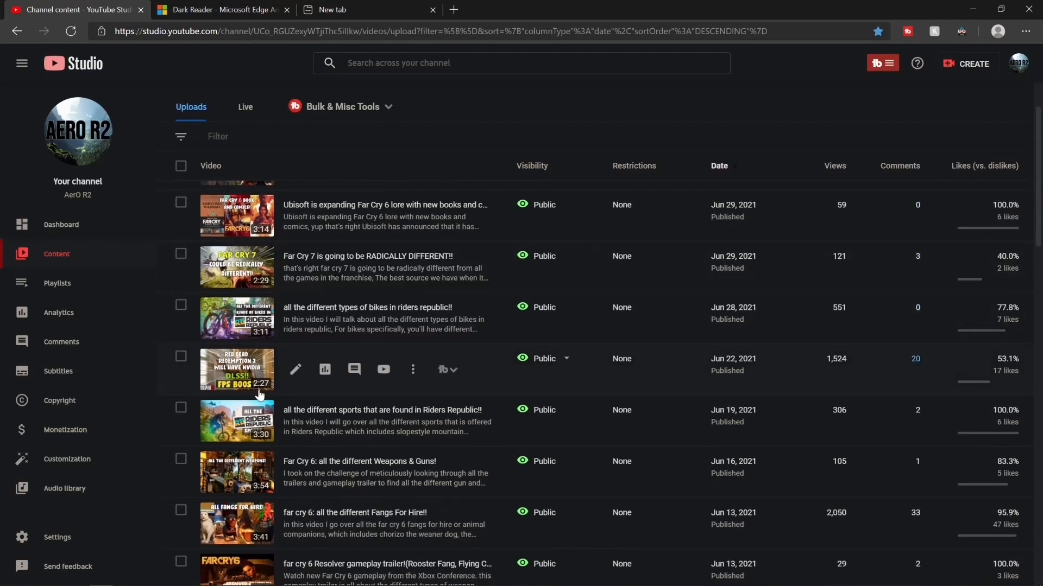
{"action": "scroll", "scroll_direction": "down", "scroll_amount": 3}
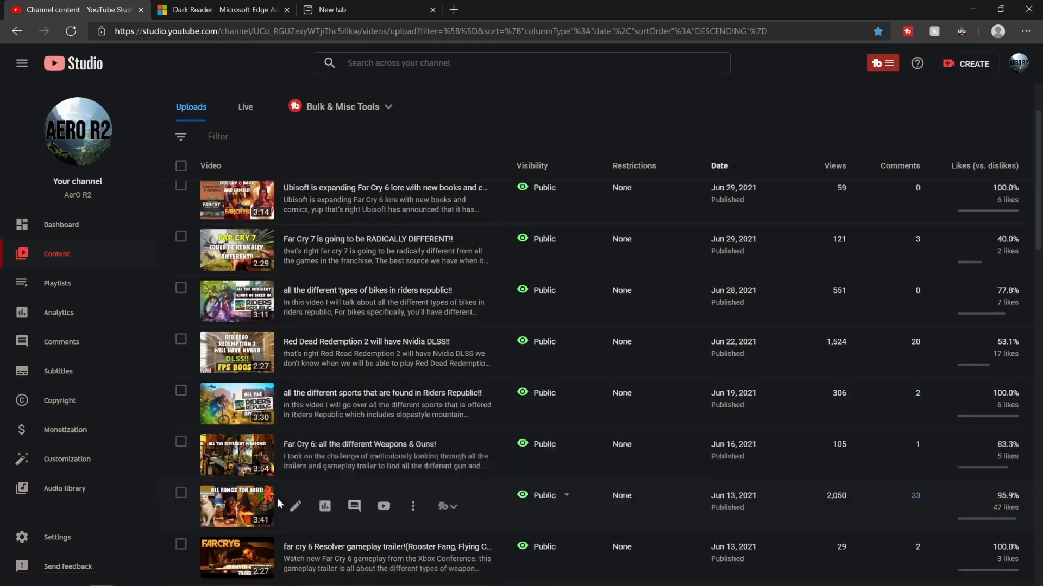
{"action": "scroll", "scroll_direction": "up", "scroll_amount": 3}
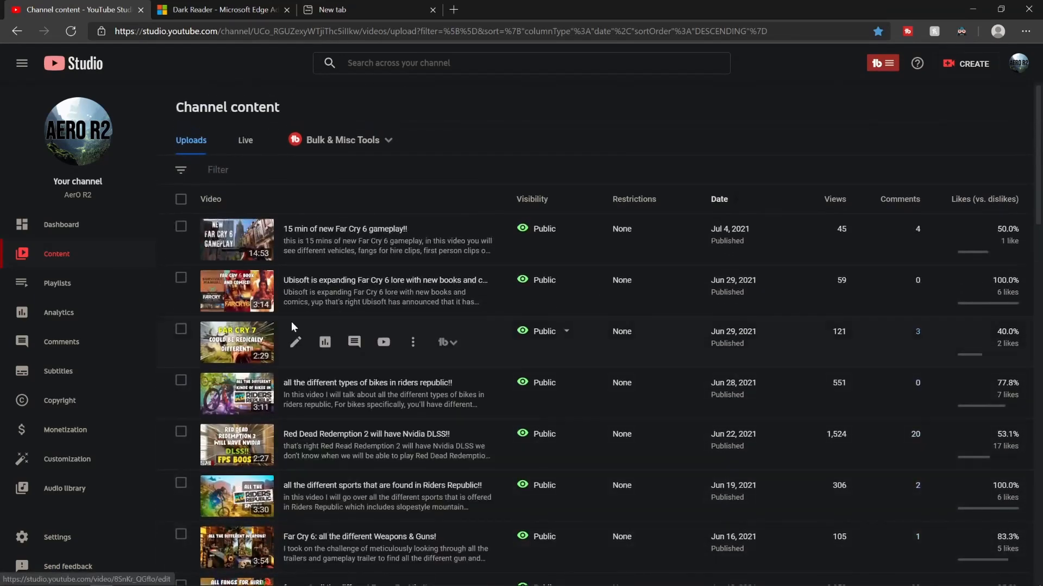
{"action": "mouse_move", "coordinate": [276, 461]}
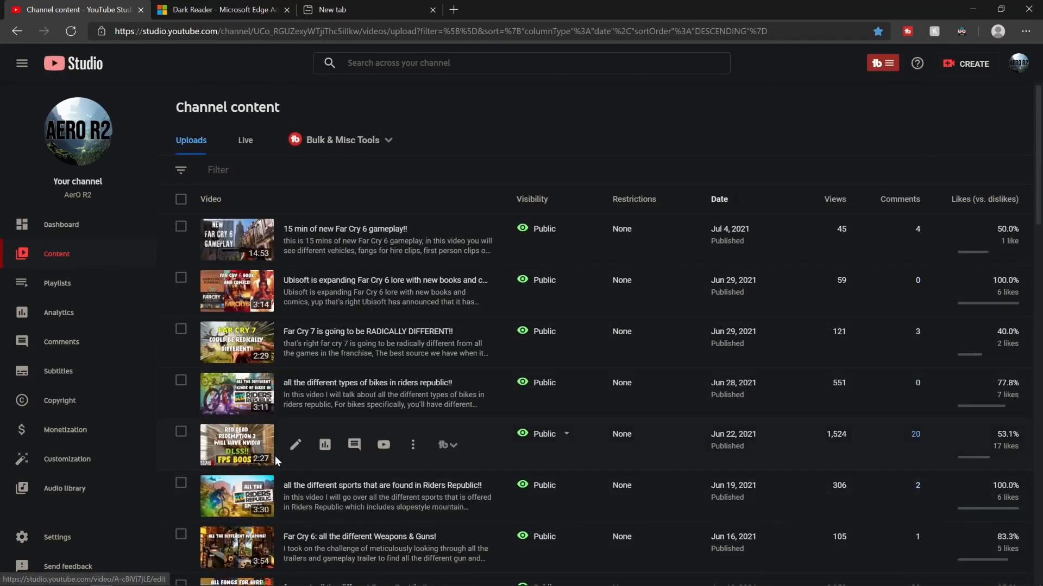
{"action": "mouse_move", "coordinate": [279, 455]}
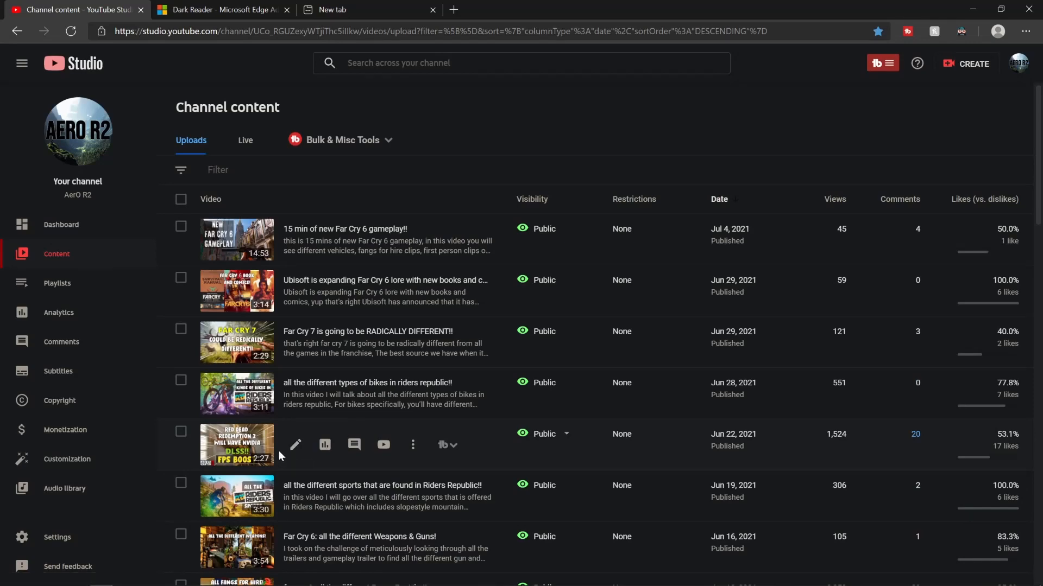
{"action": "left_click", "coordinate": [223, 10]}
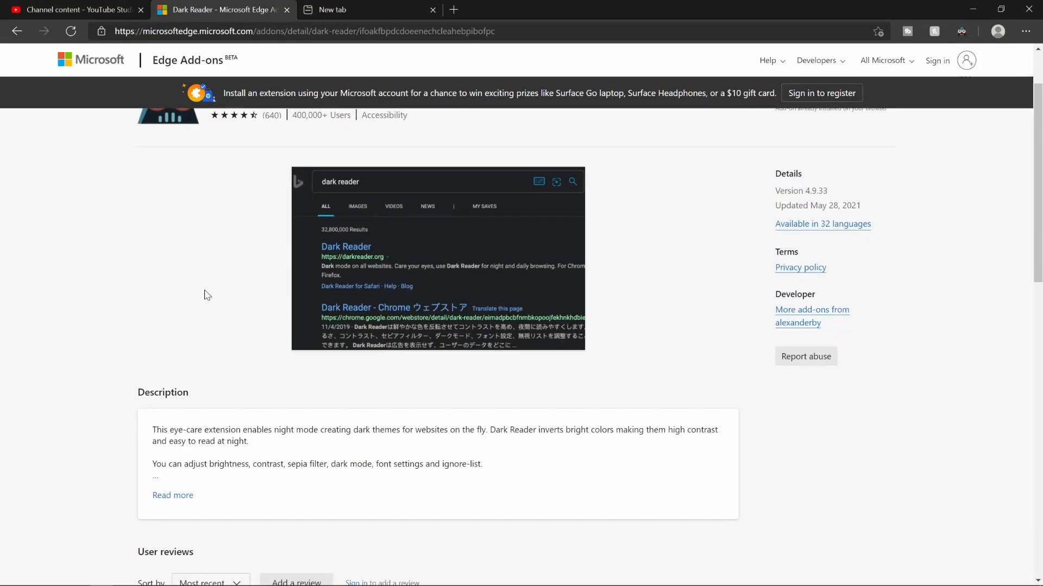
{"action": "mouse_move", "coordinate": [203, 295]}
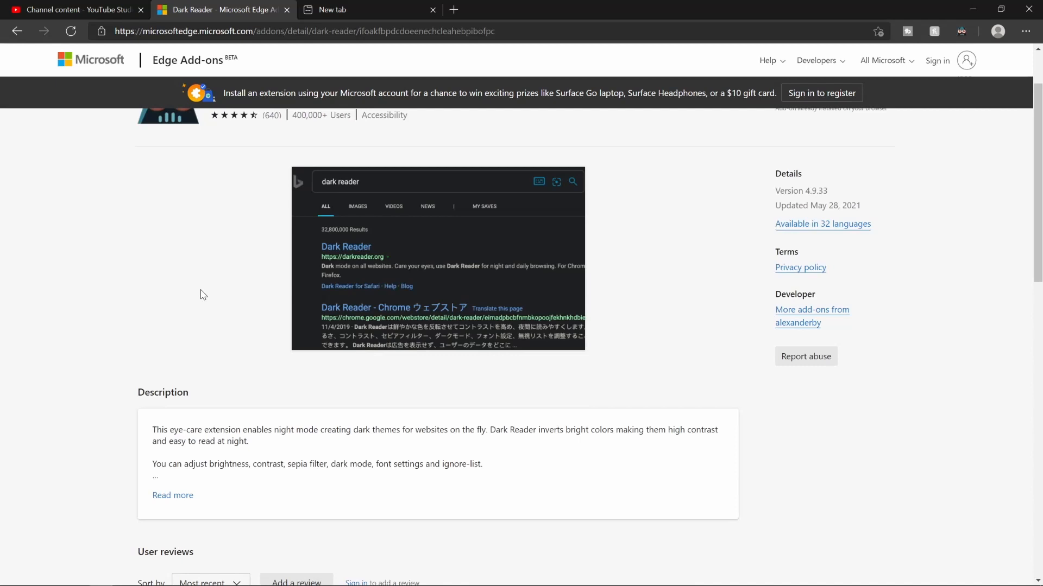